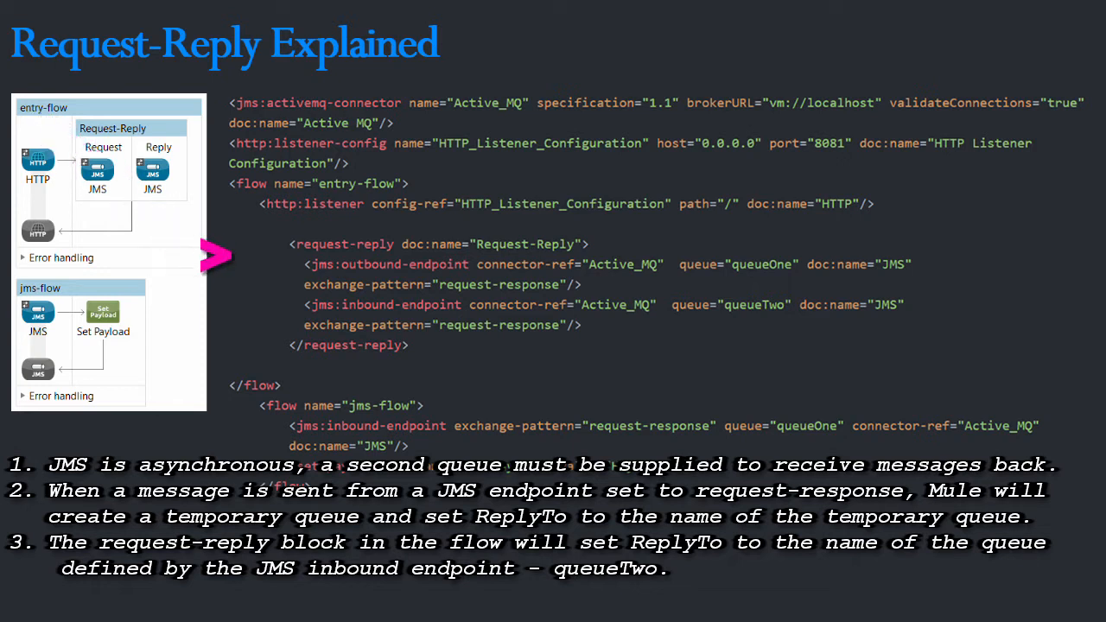
pyautogui.moveTo(510, 304)
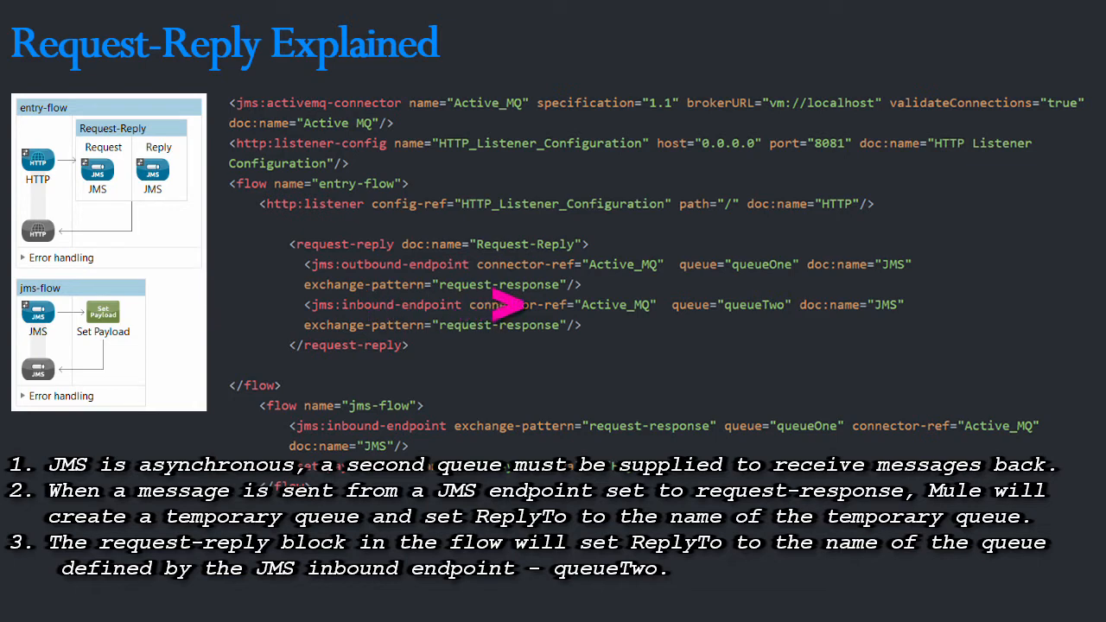
pyautogui.moveTo(653, 305)
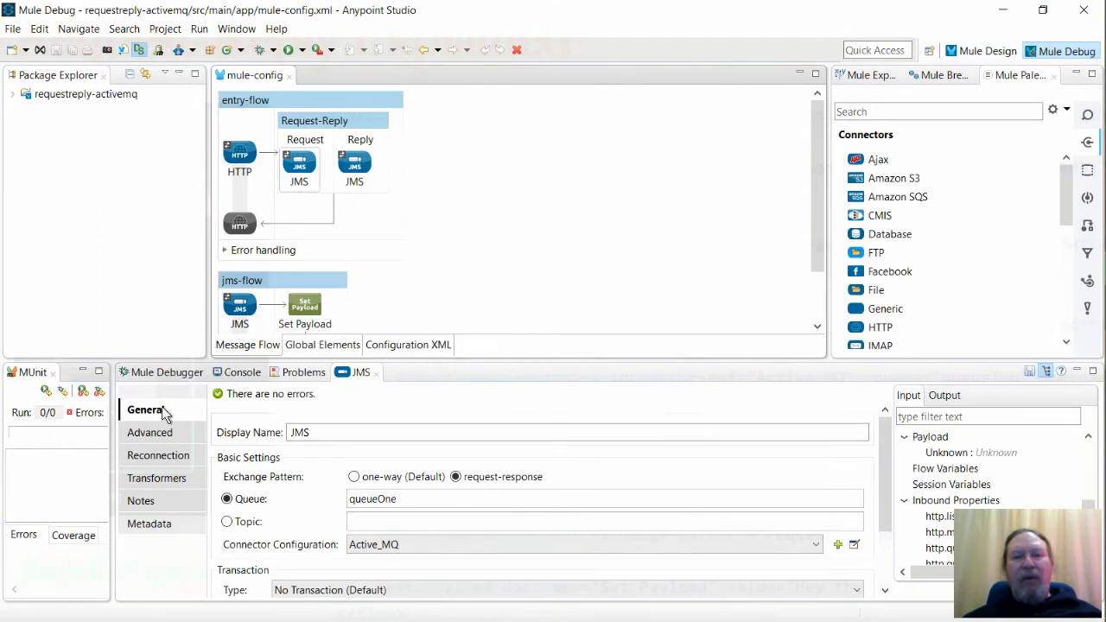
# Step: Show the request JMS endpoint's advanced settings and select its 10000 response timeout
pyautogui.click(150, 432)
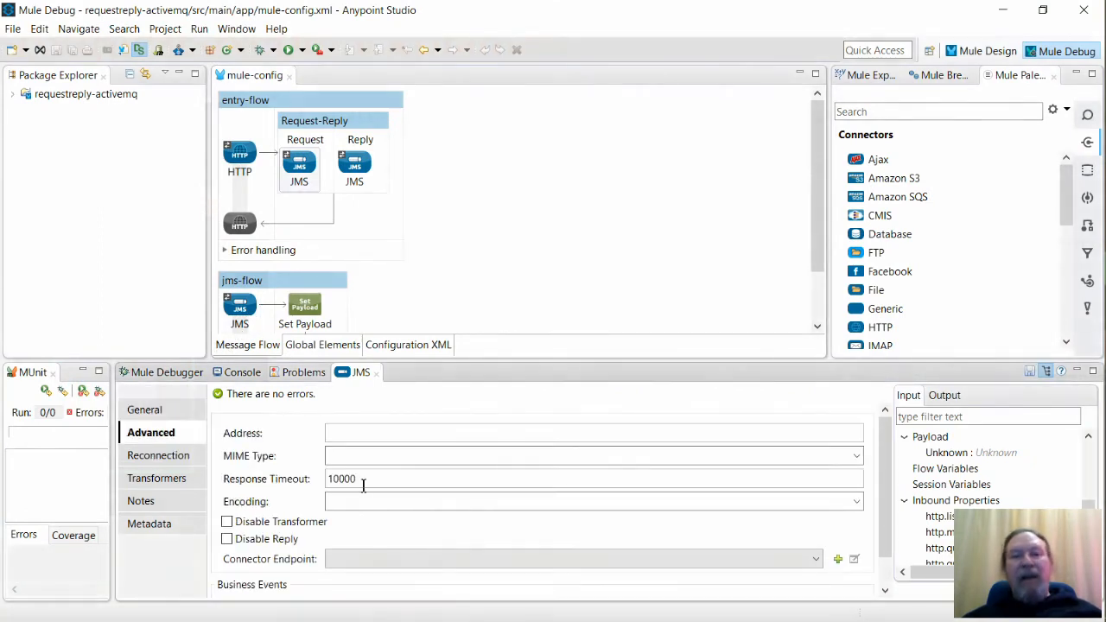
pyautogui.doubleClick(341, 479)
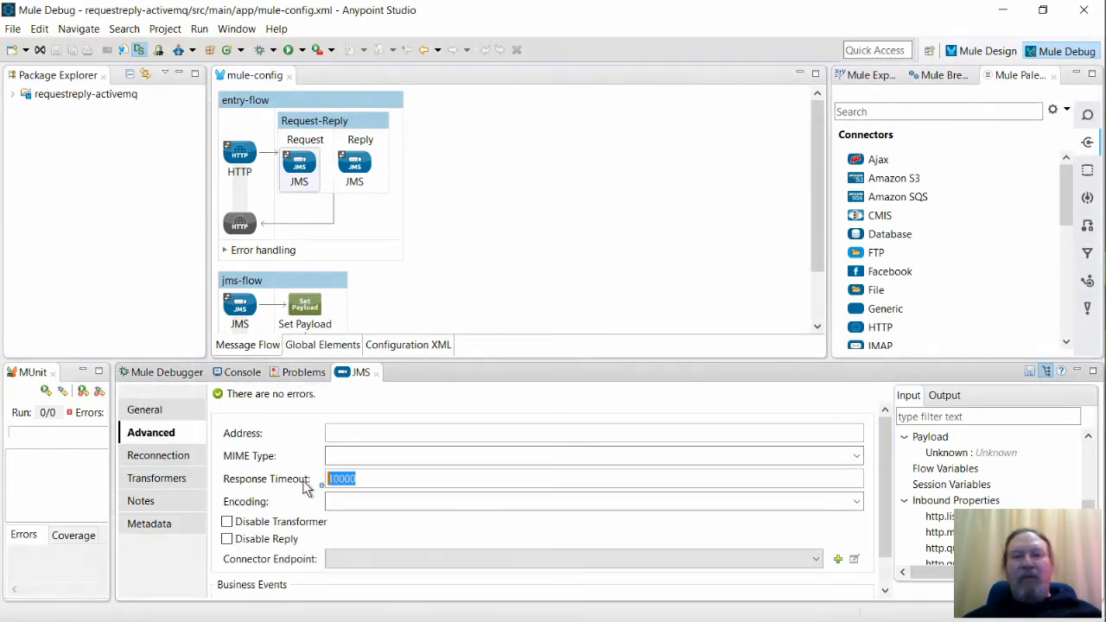
pyautogui.moveTo(303, 489)
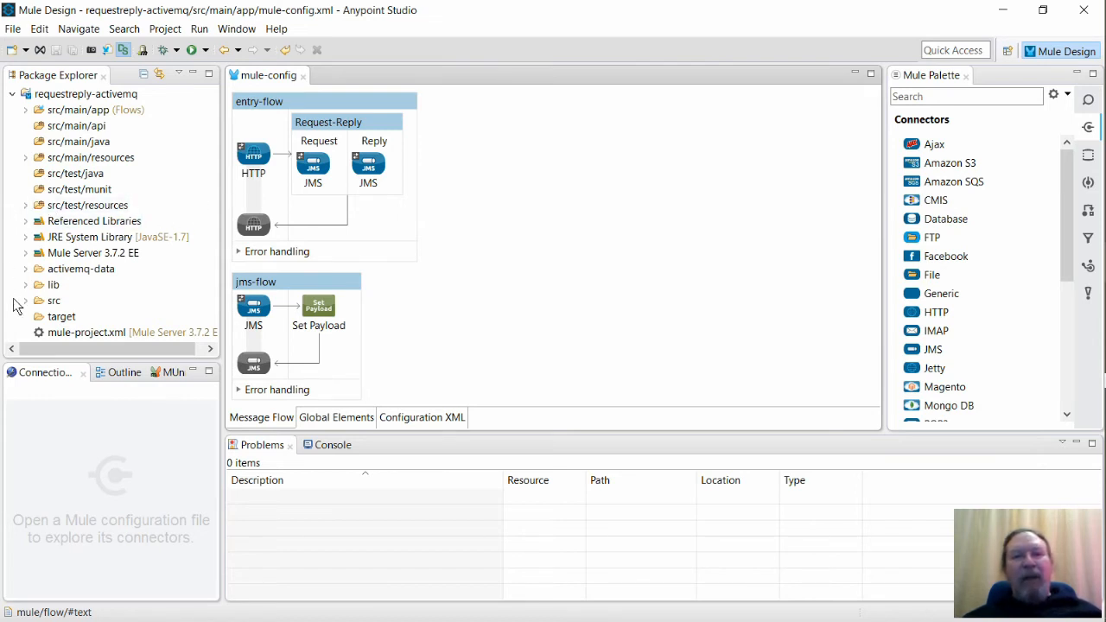
# Step: Expand lib and Referenced Libraries to show the ActiveMQ jar, then run requestreply-activemq
pyautogui.click(25, 284)
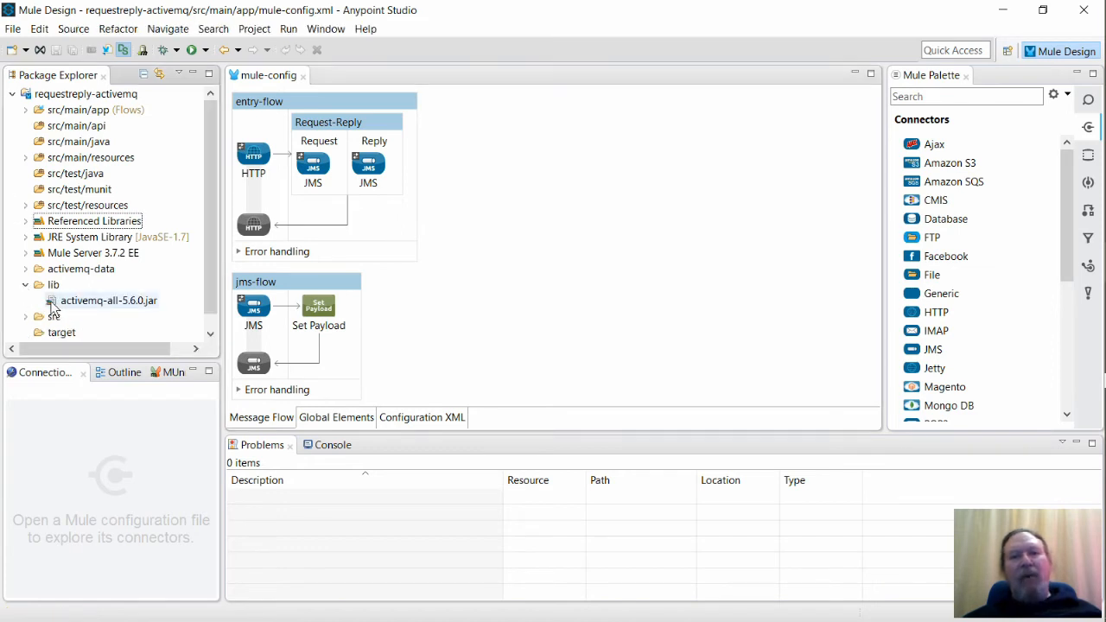
pyautogui.click(26, 220)
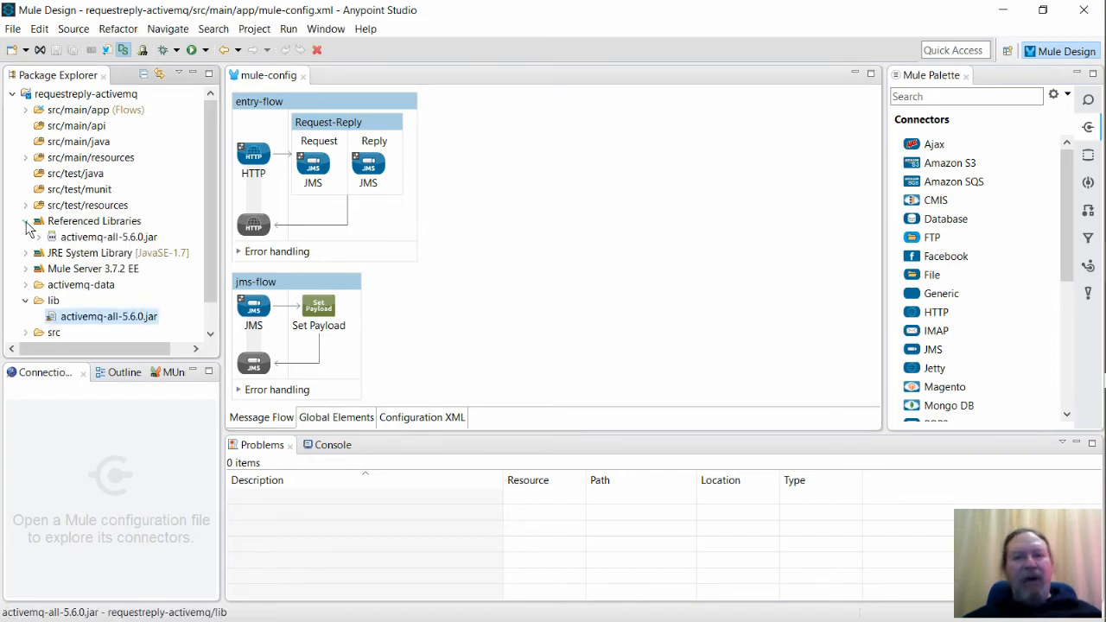
pyautogui.click(26, 220)
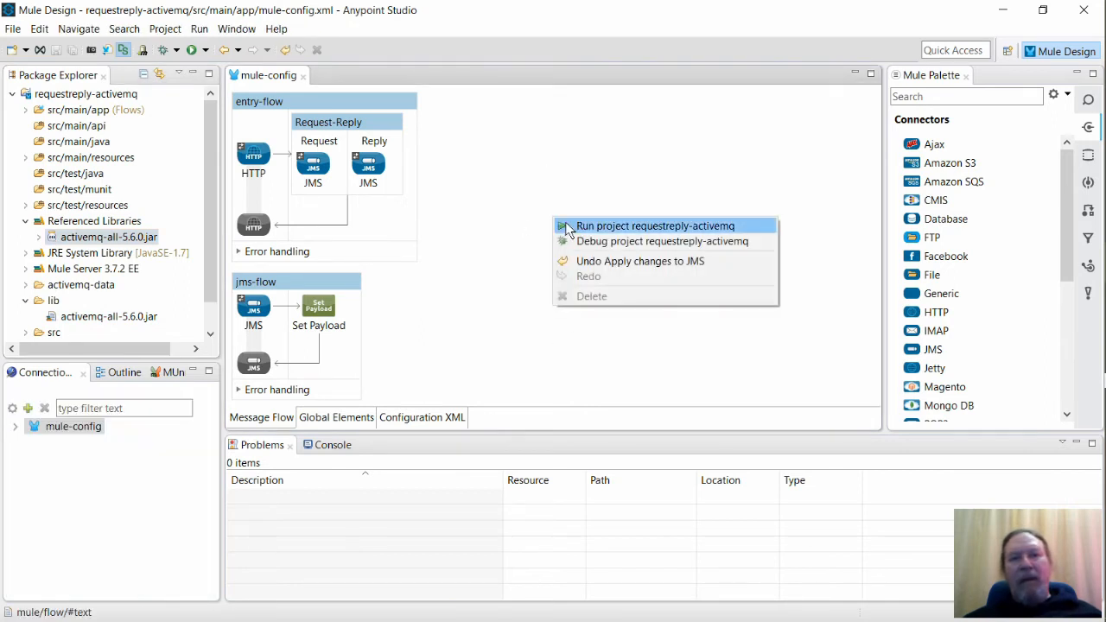
pyautogui.click(655, 225)
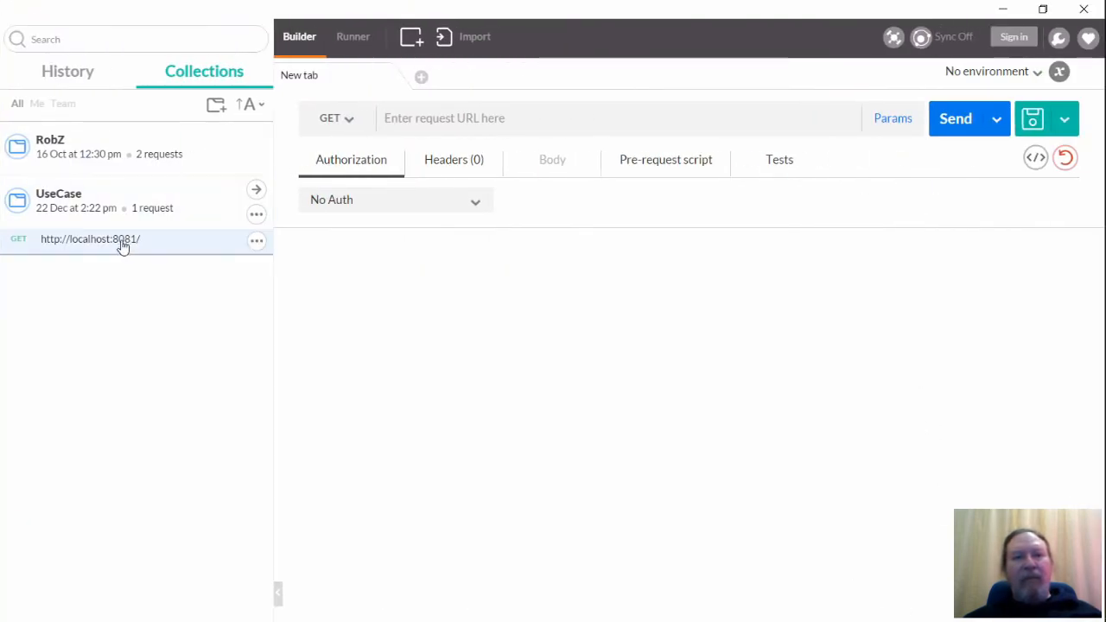
pyautogui.click(91, 239)
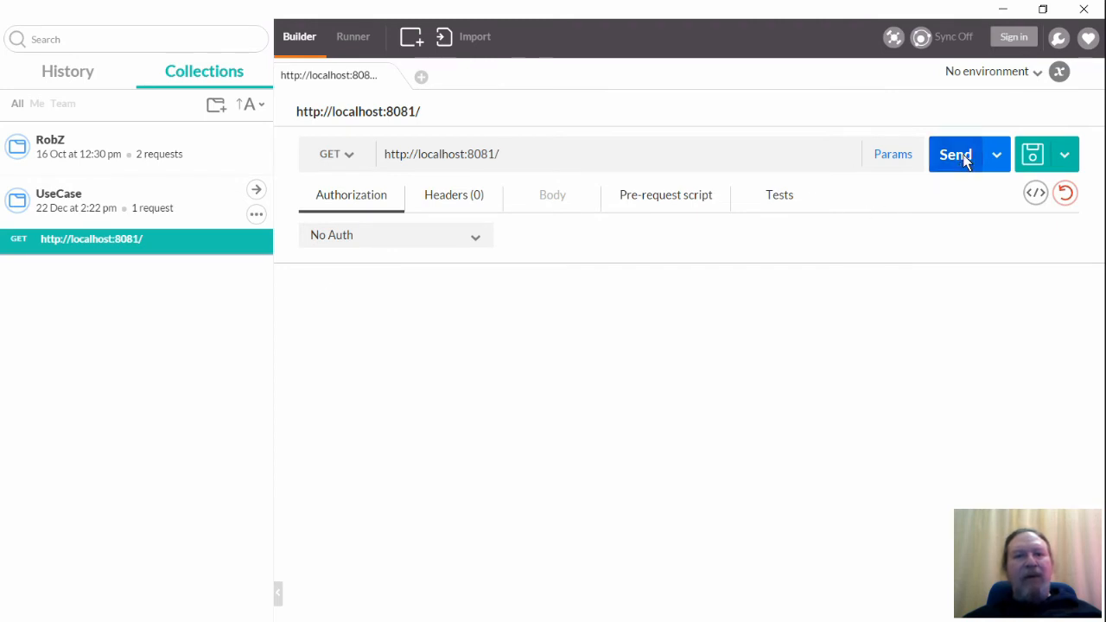
pyautogui.click(955, 154)
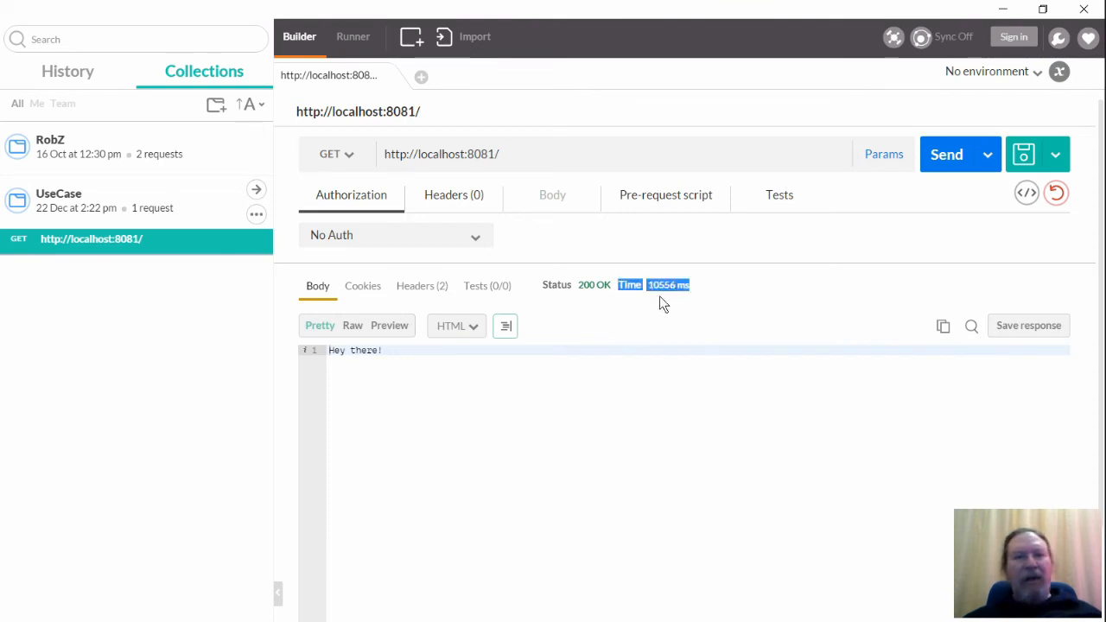
pyautogui.moveTo(670, 344)
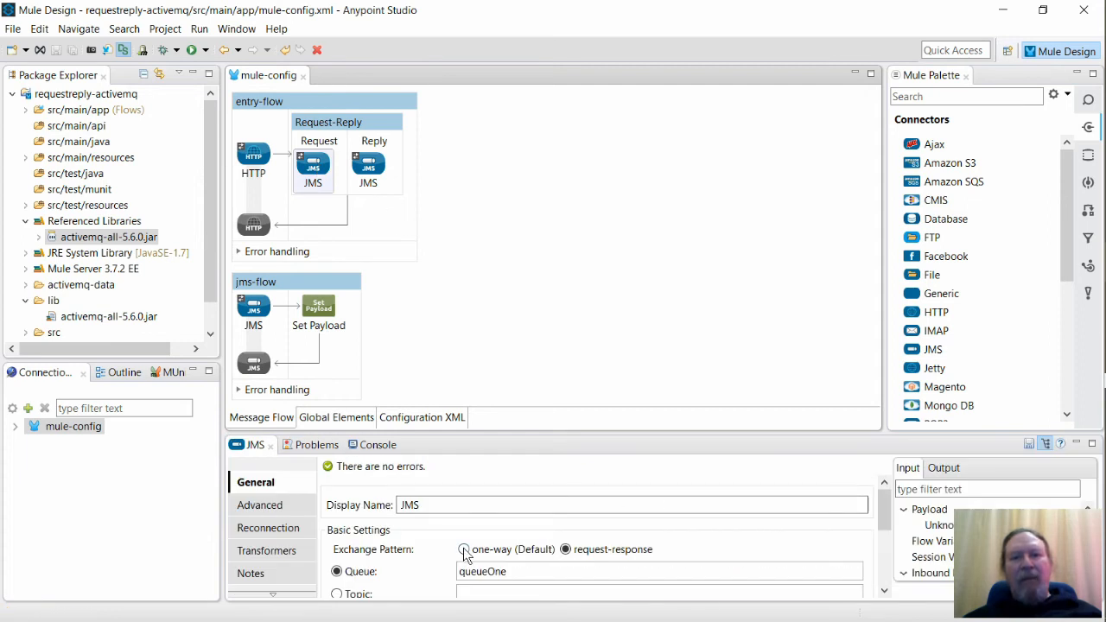
# Step: Set the request and reply JMS endpoints to one-way, then resend the Postman GET
pyautogui.click(464, 549)
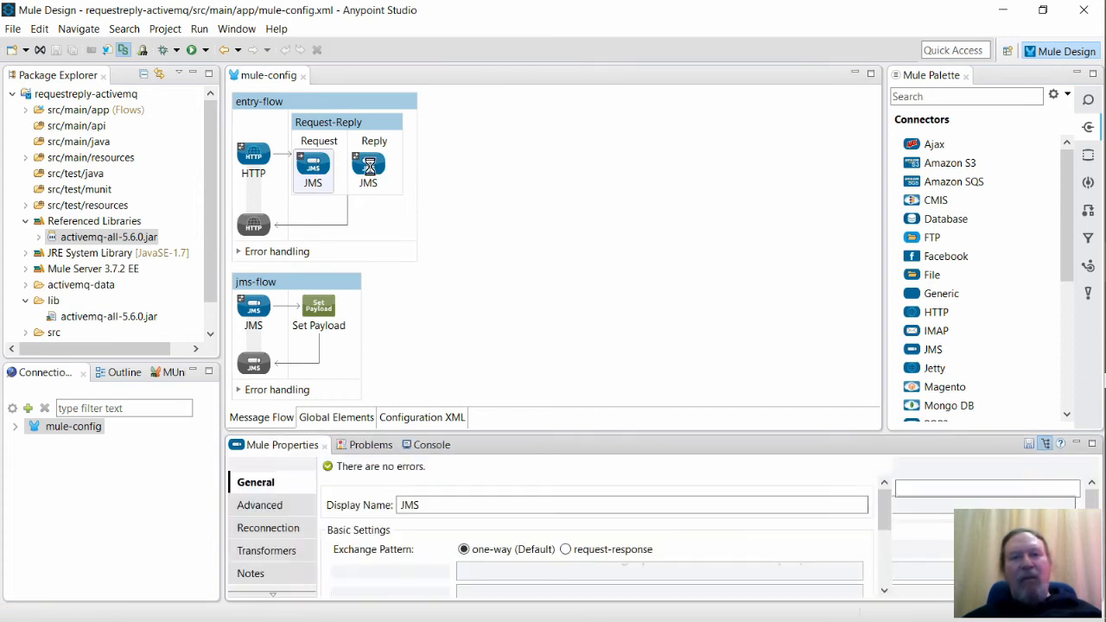
pyautogui.click(369, 169)
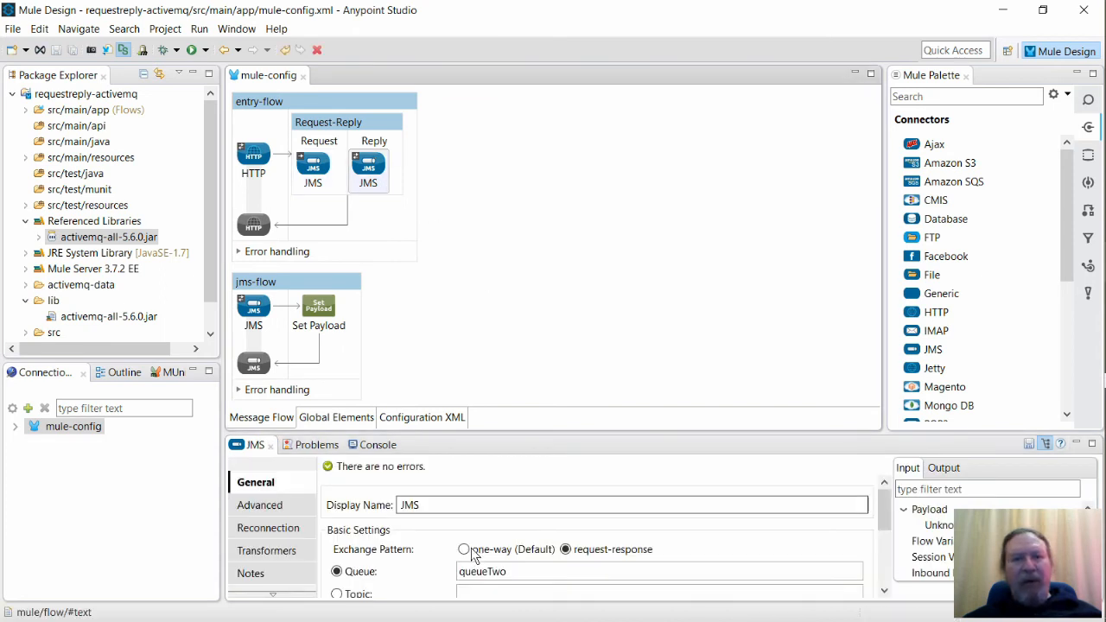
pyautogui.click(465, 549)
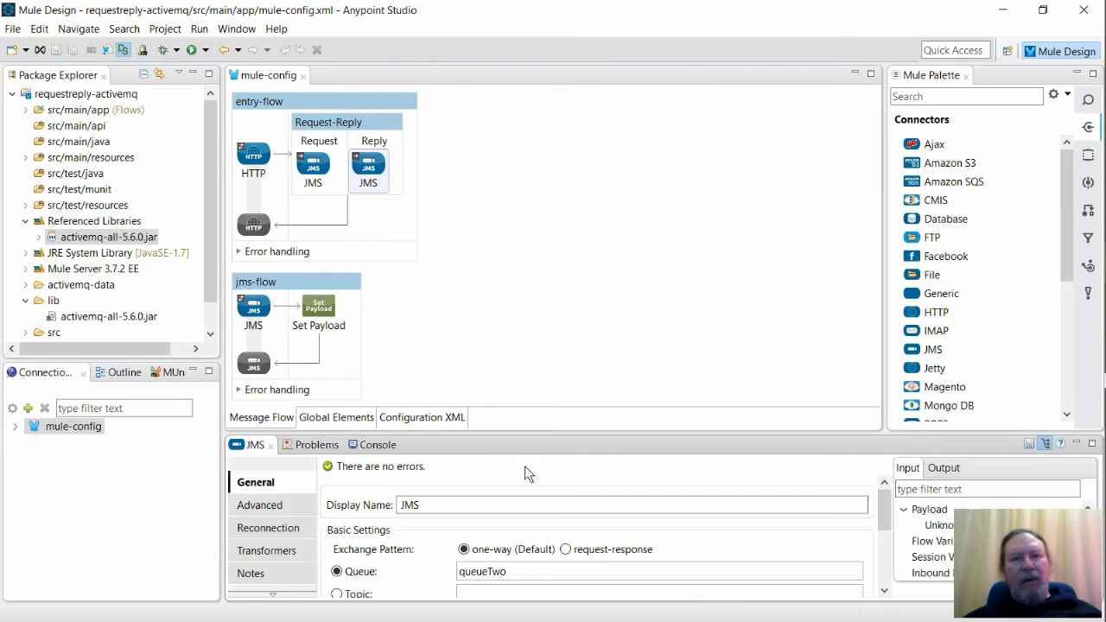
pyautogui.moveTo(521, 226)
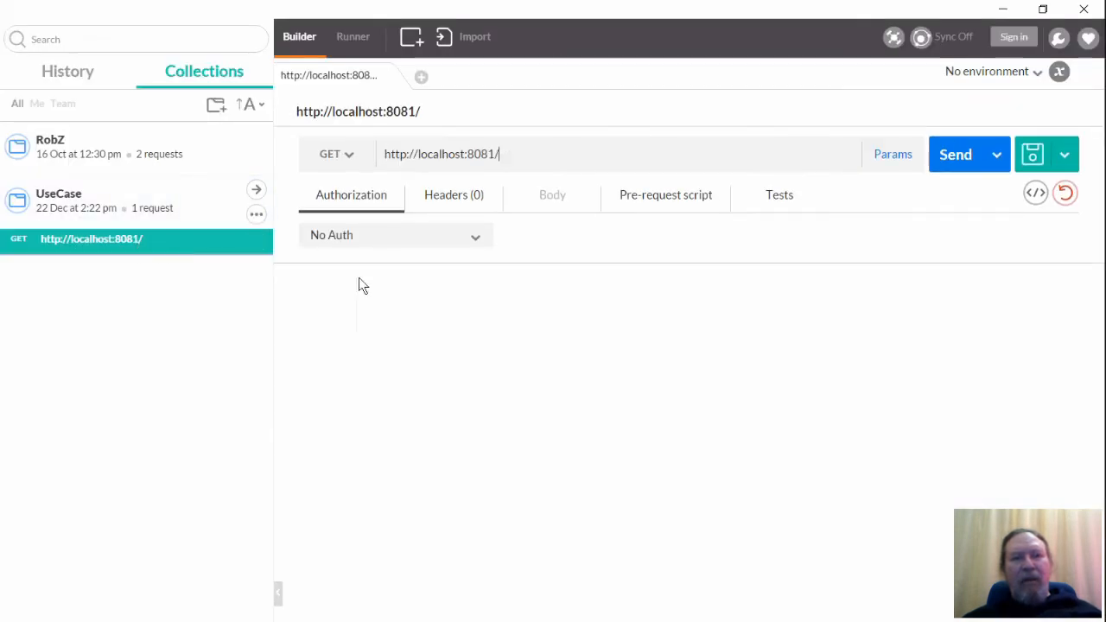
pyautogui.click(955, 154)
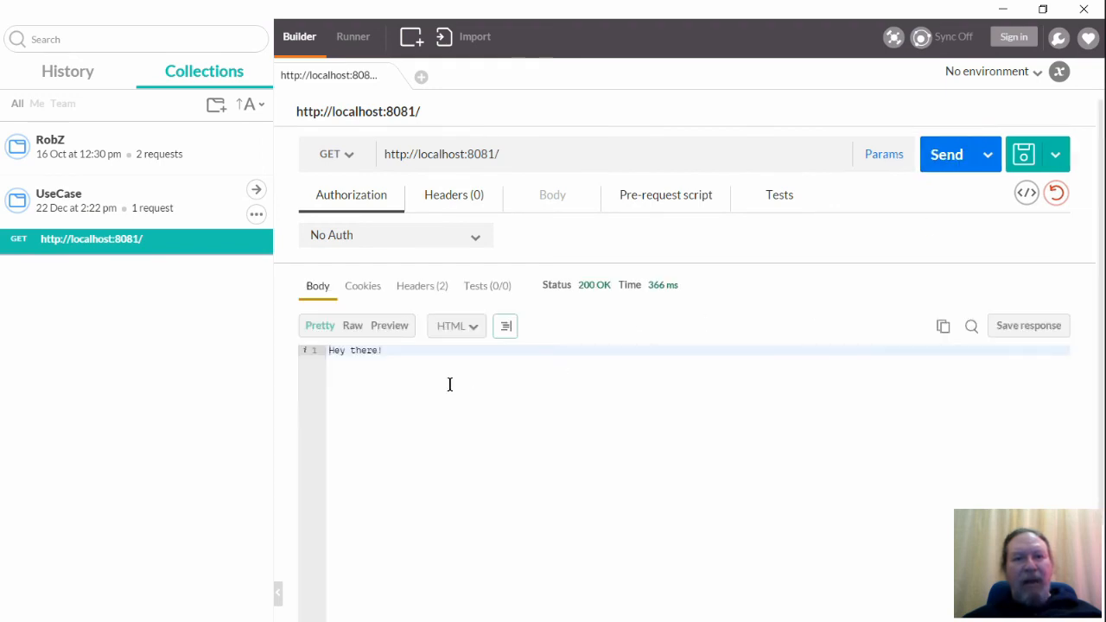